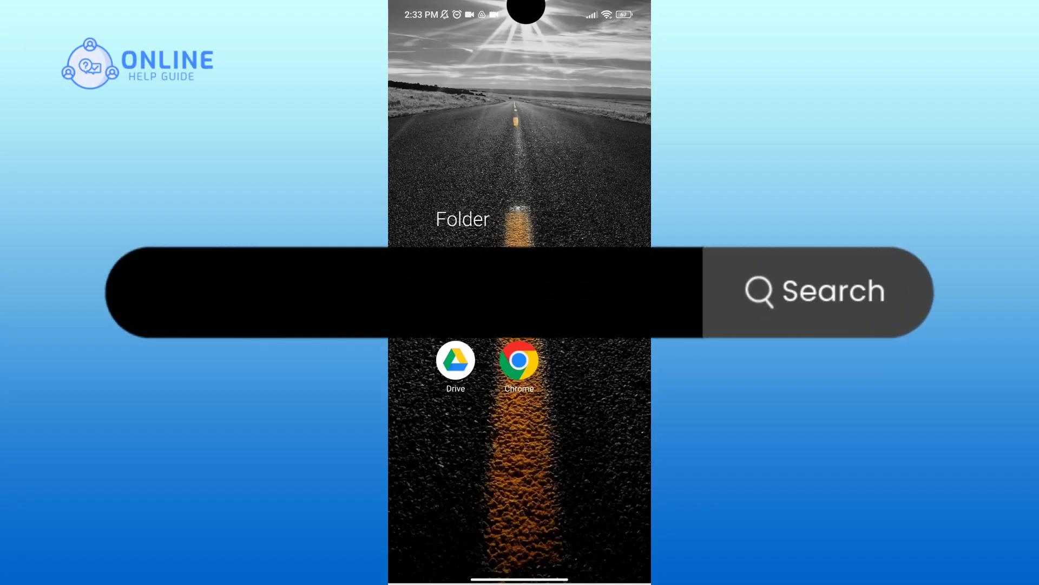
Search 'microsoft image creator' in Chrome and open the Image Creator from Microsoft Designer result.
text(How to Create Grand Theft Auto VI Cover Photos?)
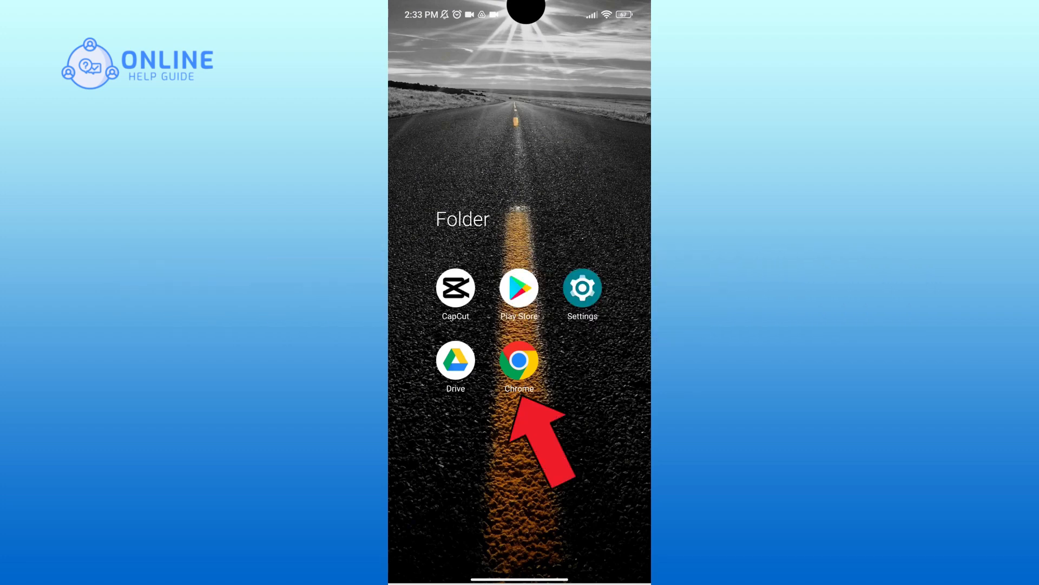
click(519, 363)
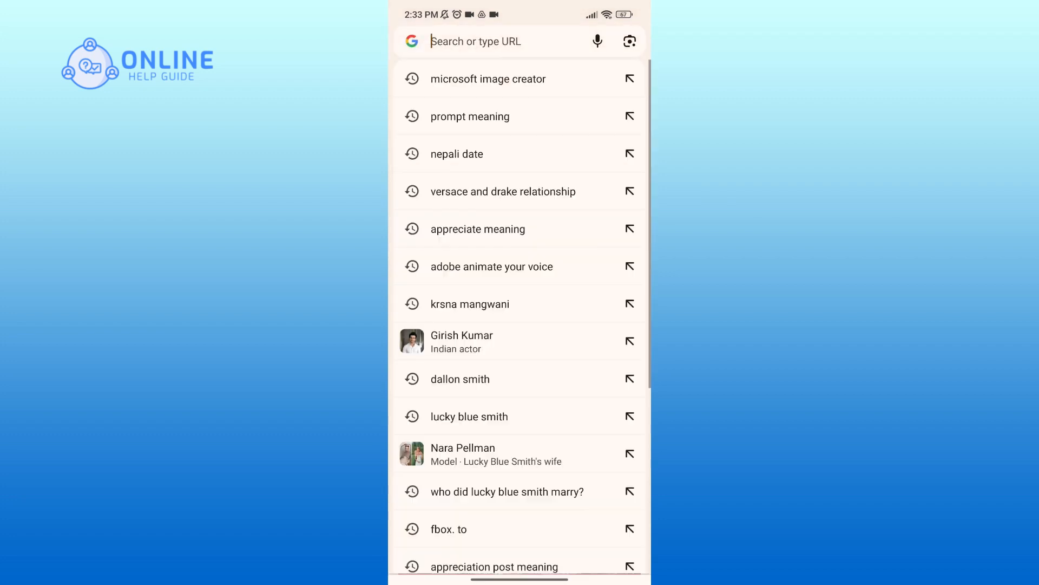
click(490, 41)
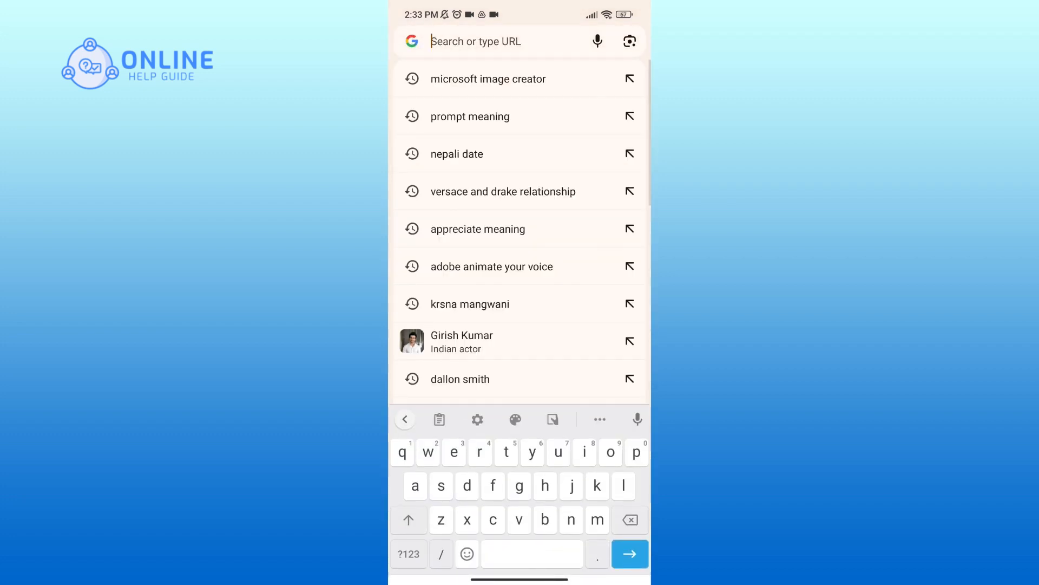
click(628, 553)
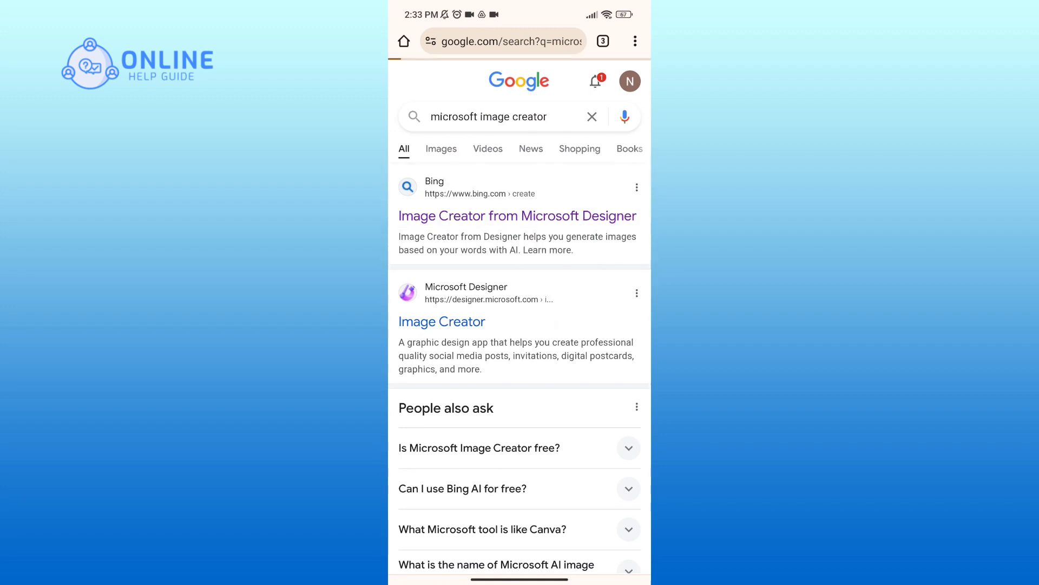
click(517, 216)
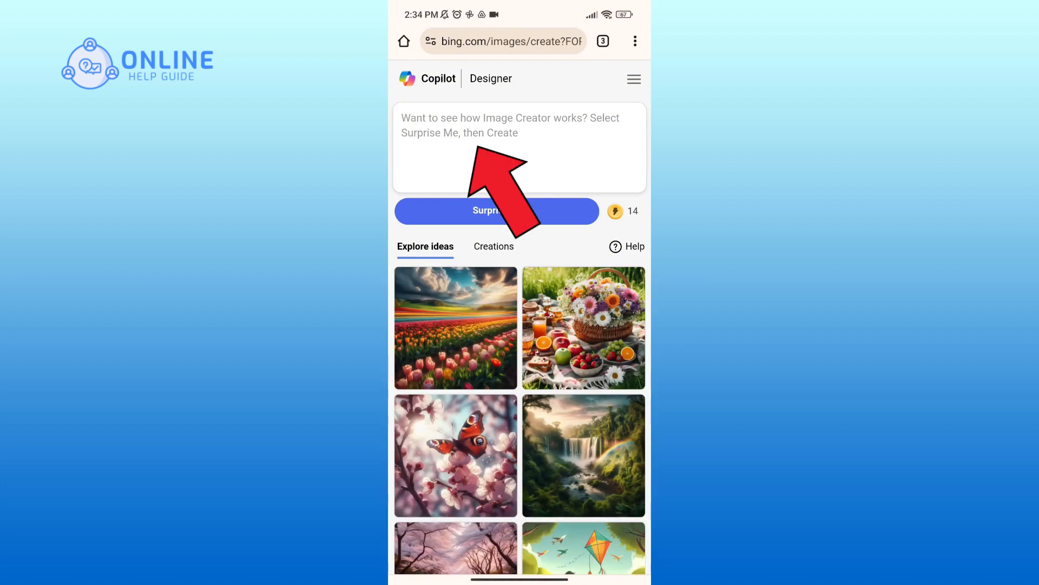
Generate a GTA VI poster-style image of a girl in an FC Barcelona jersey with beach and palms.
click(519, 147)
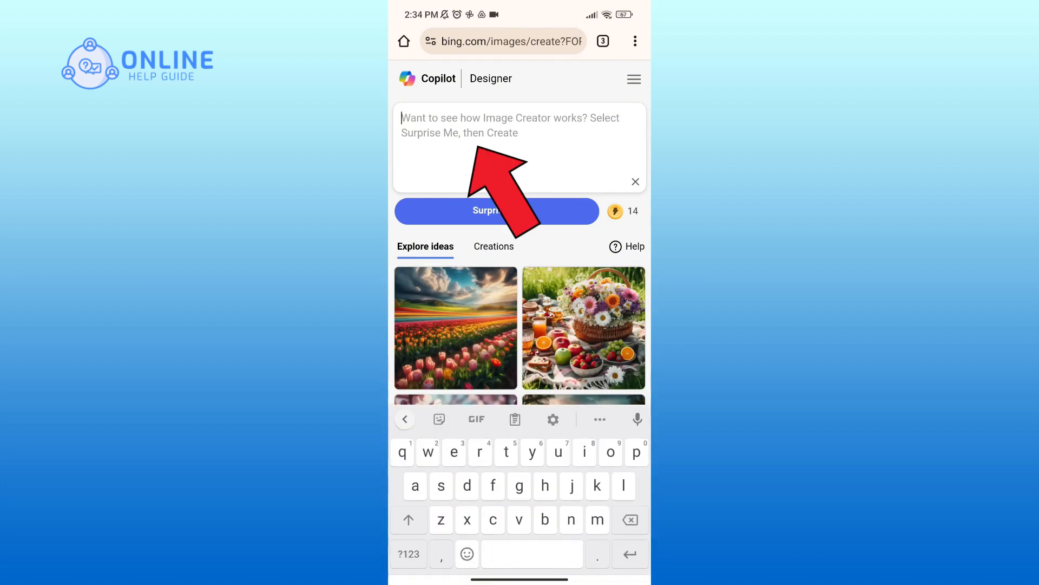
text(create an image of a girl in GTA VI poster style wearing FC Barcelona jersey,beach palm trees and cars in background)
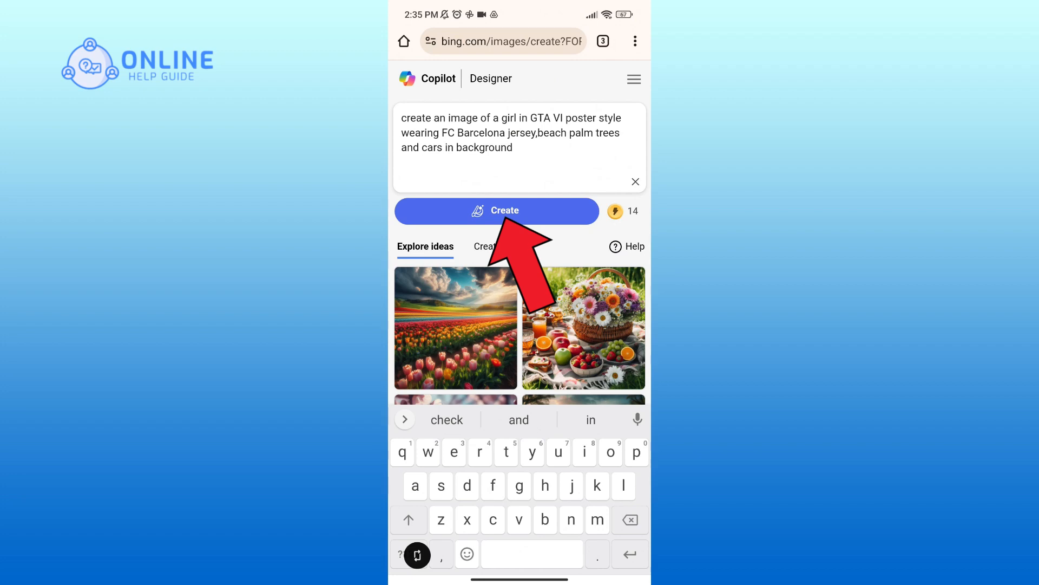
click(496, 210)
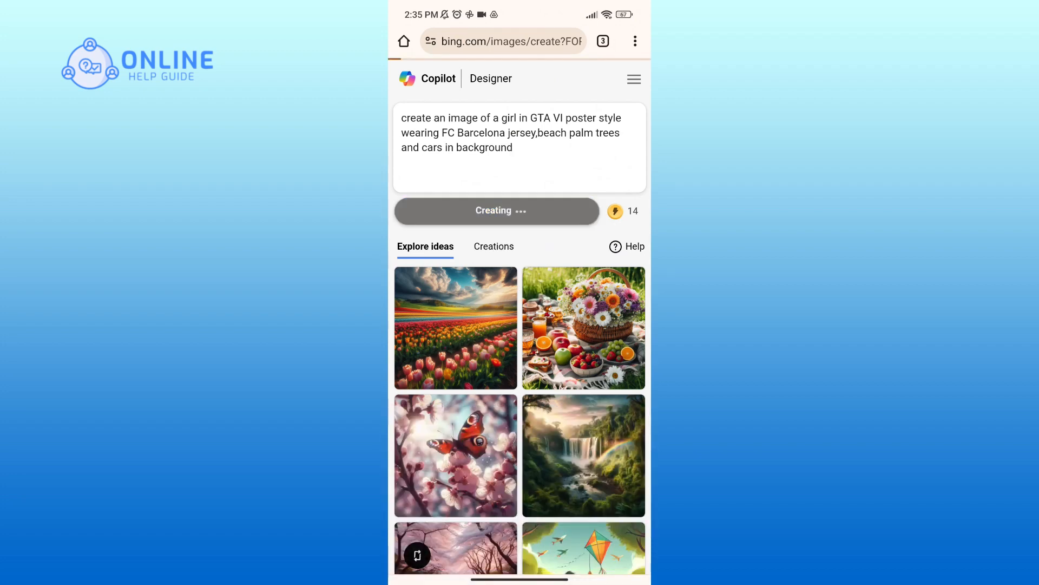
click(493, 246)
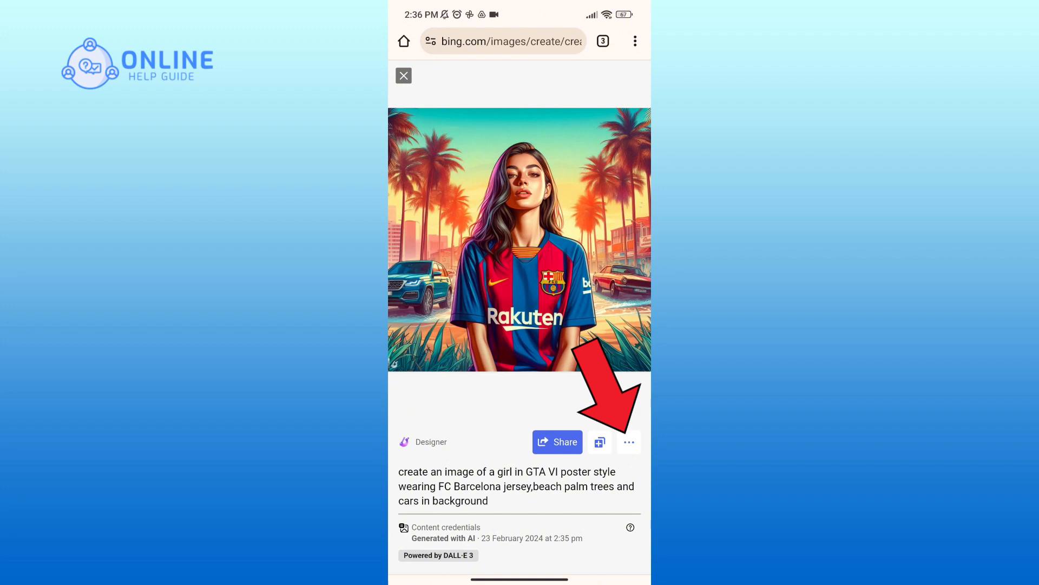
Download the generated Barcelona-jersey poster image from its options menu.
click(628, 441)
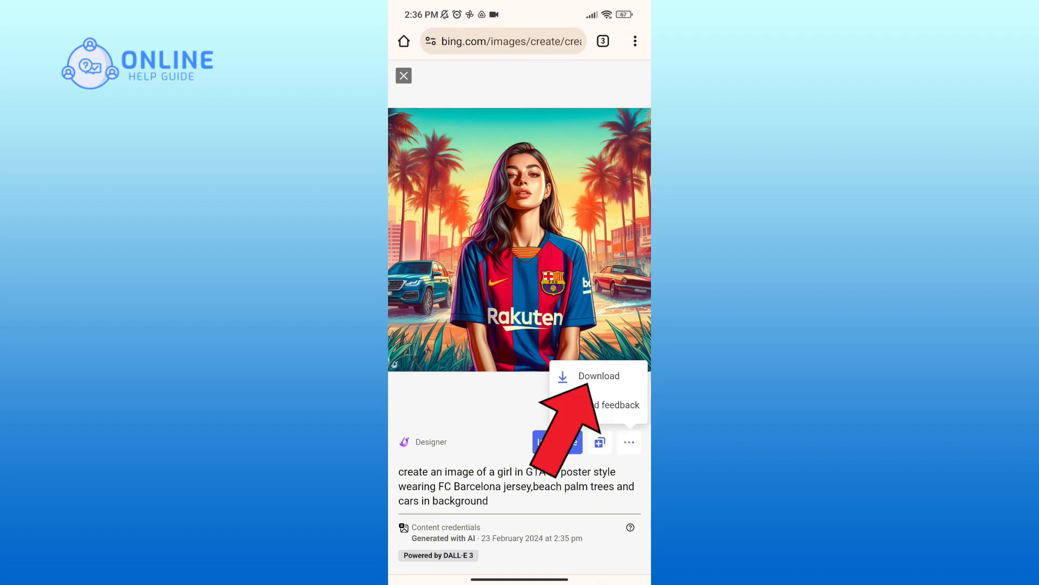
click(597, 376)
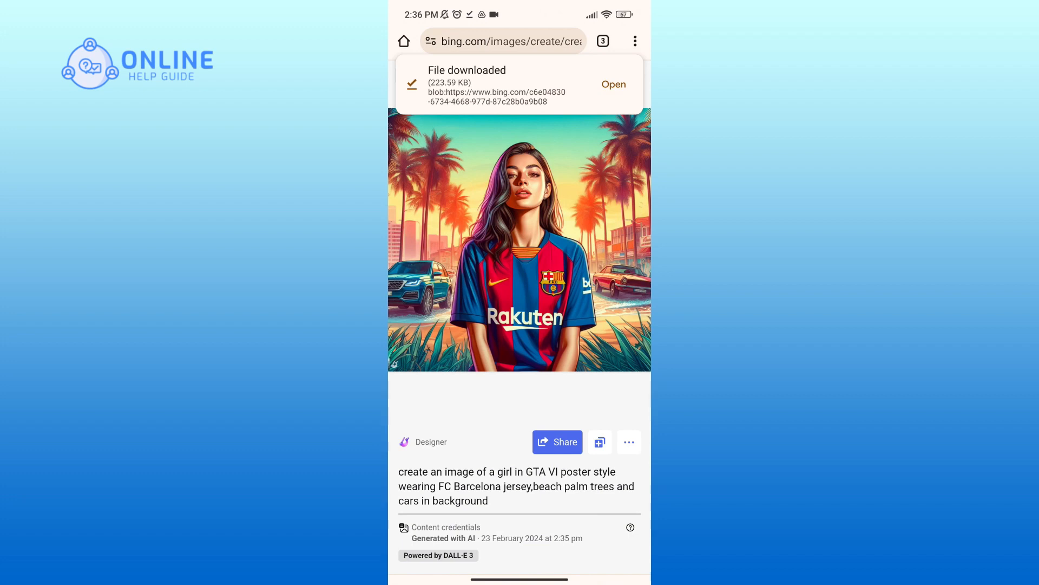
click(411, 84)
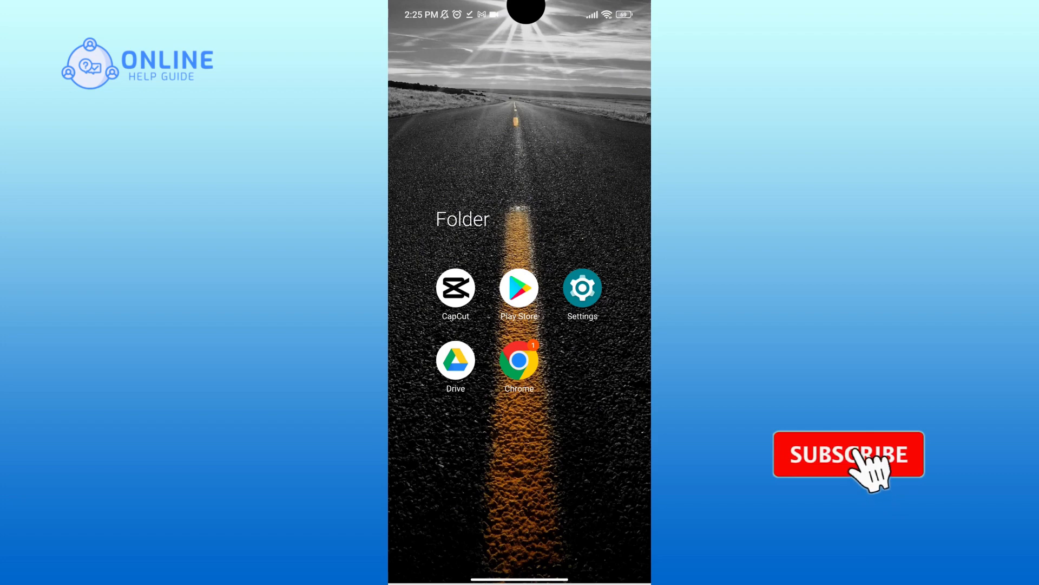
Close Chrome and go back to the Android home screen.
click(848, 455)
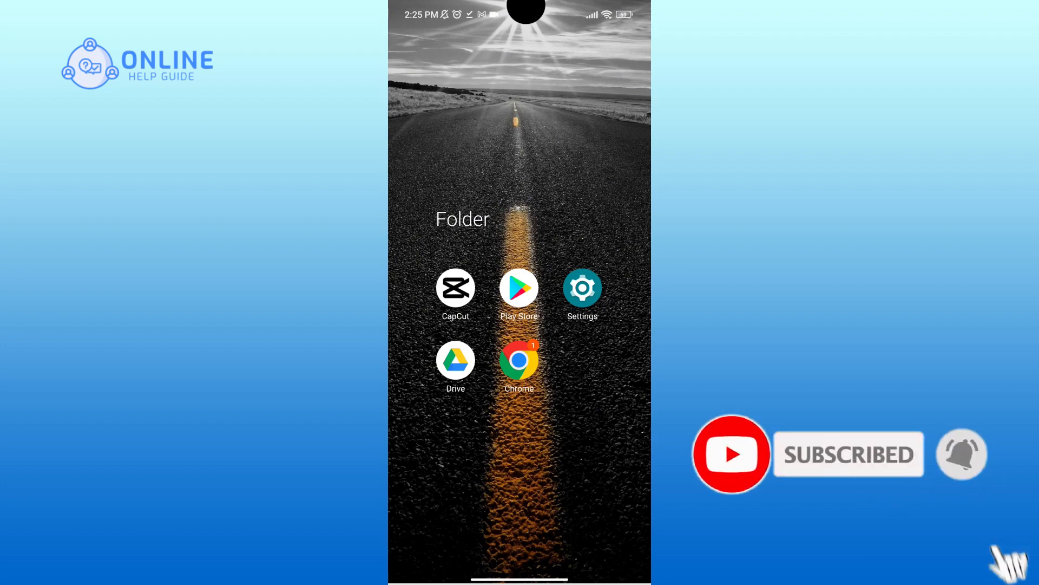